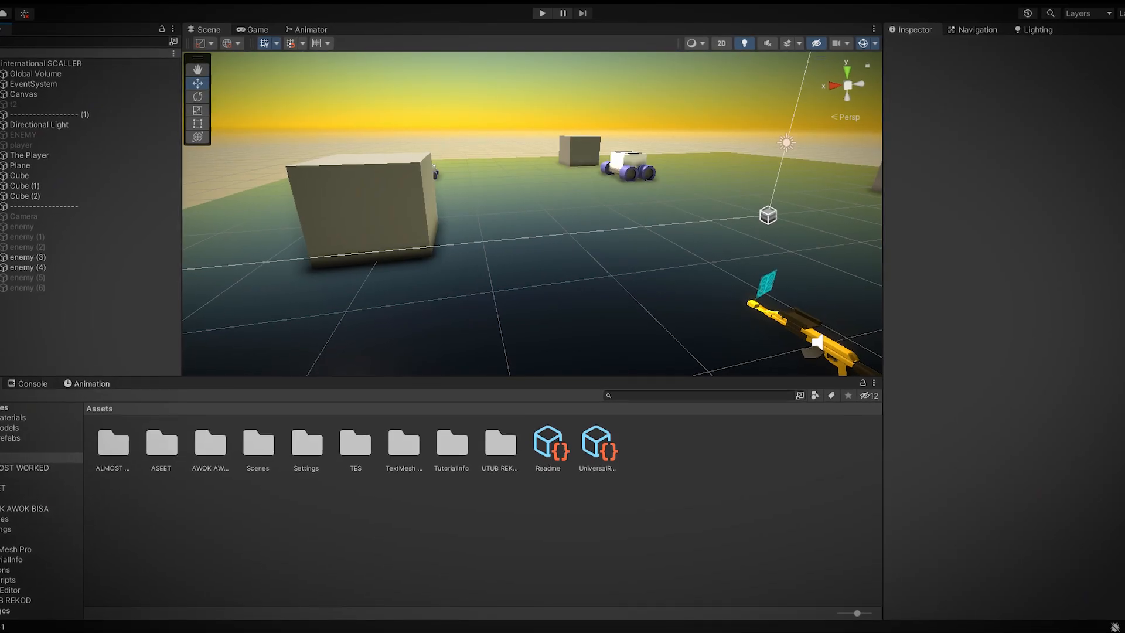
Place the saw-armed computer-monster boss in the scene with its screen reading '9-6 ='
left_click(544, 14)
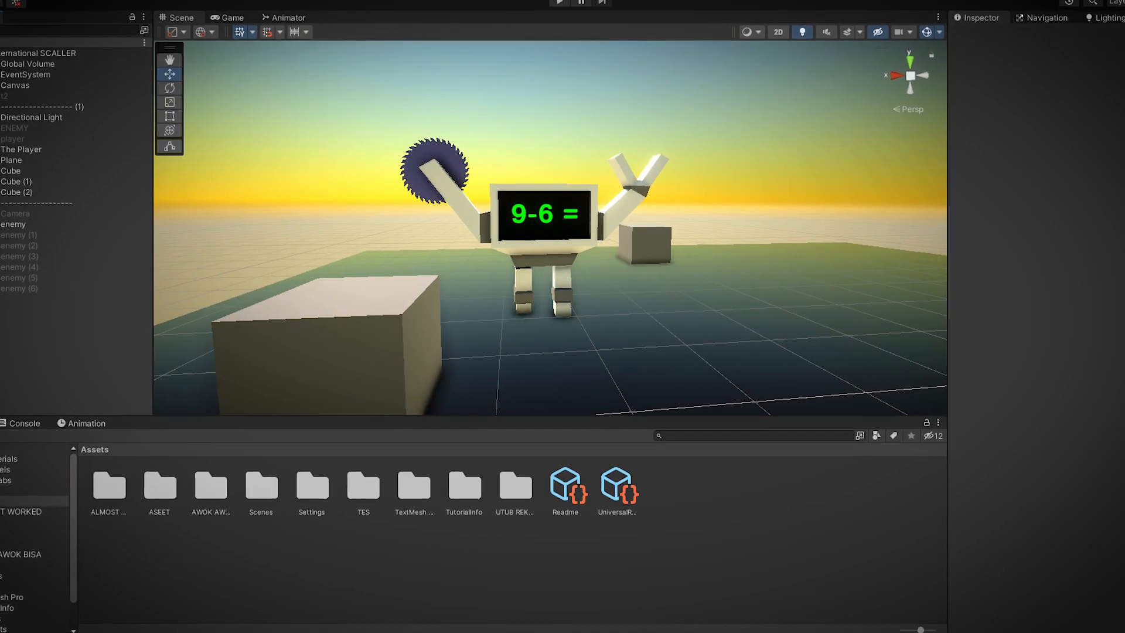
left_click(560, 3)
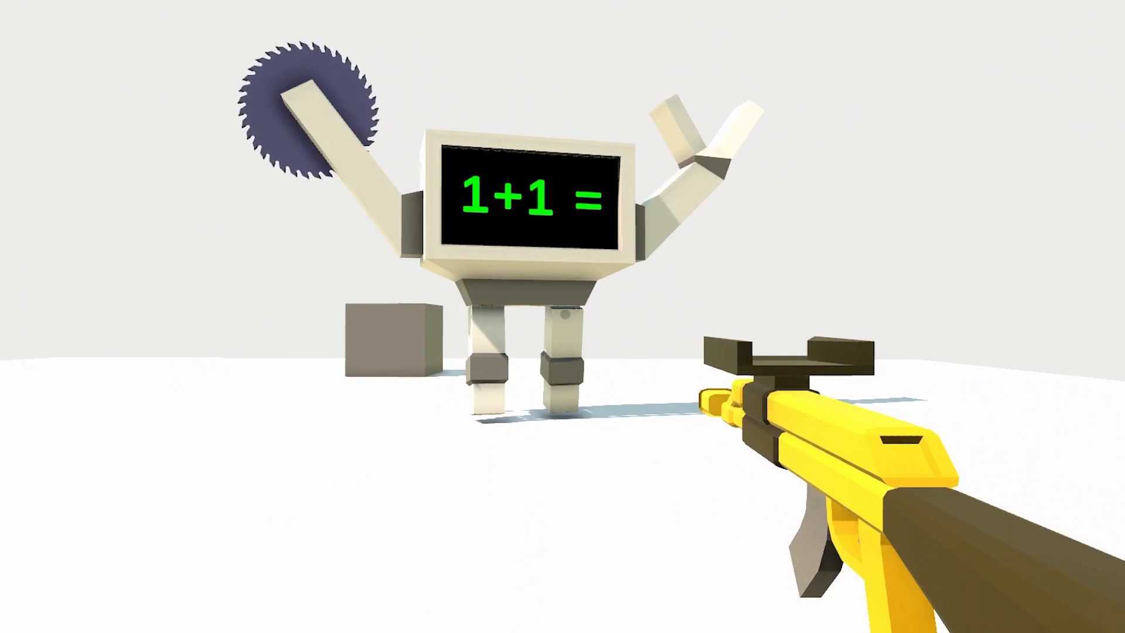